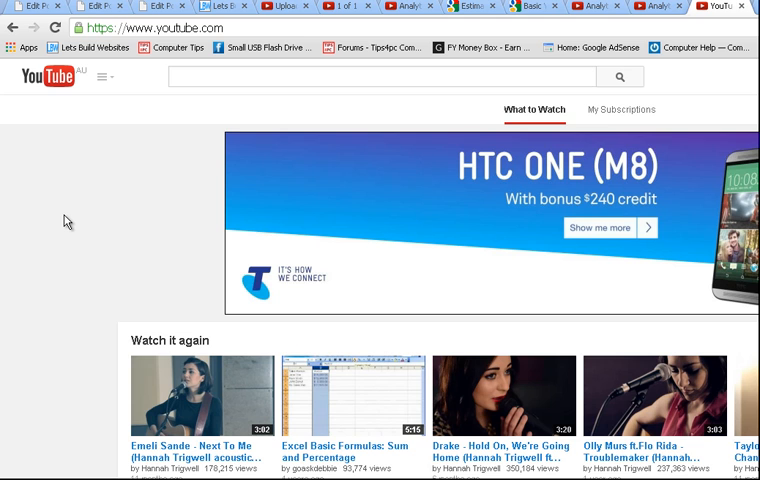
mouse_move(80, 188)
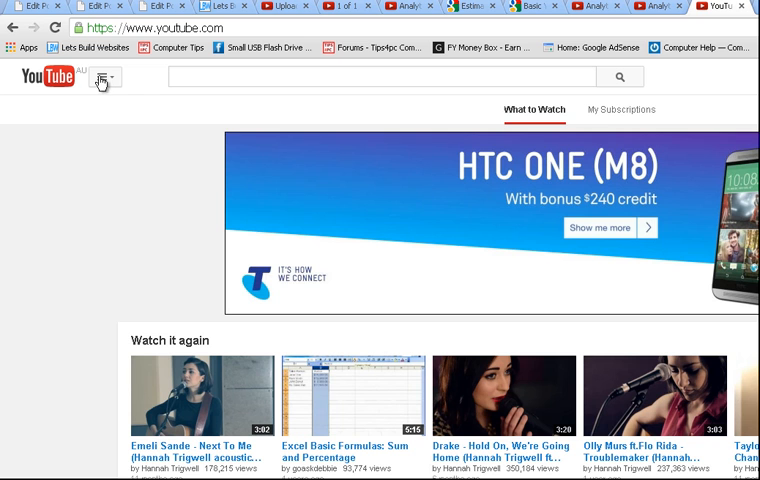
Go to the Computerbasics channel page via the navigation guide's My Channel entry
left_click(104, 76)
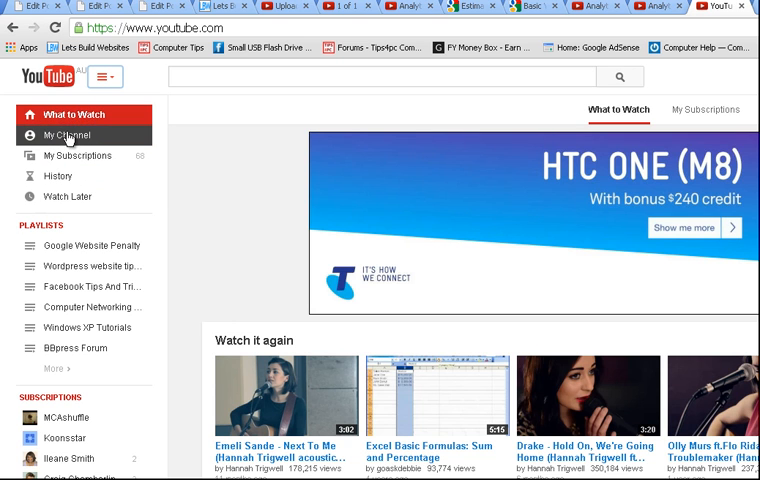
left_click(66, 136)
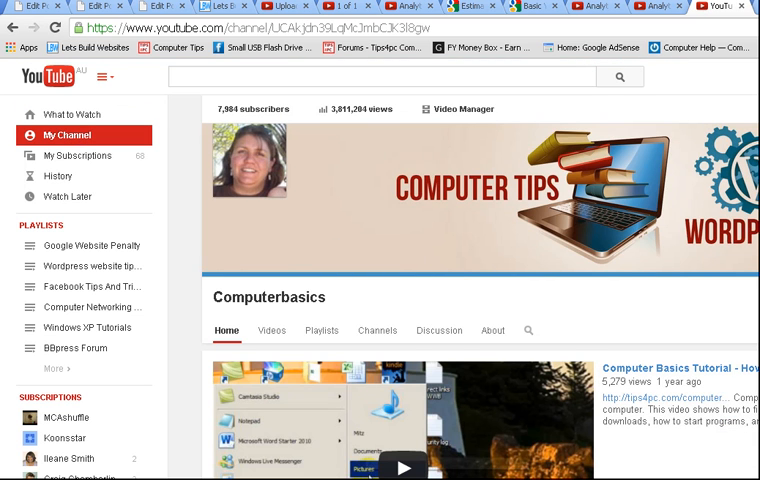
mouse_move(462, 110)
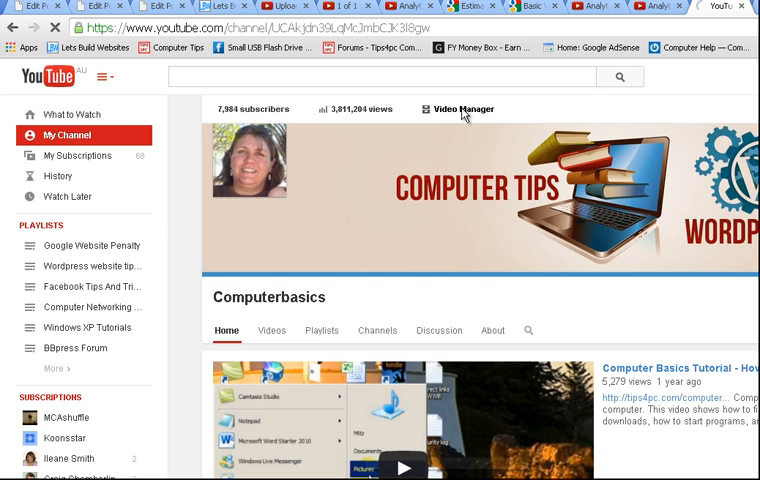
Reach Creator Studio's Video Manager listing the channel's 397 uploads via the avatar menu
left_click(462, 108)
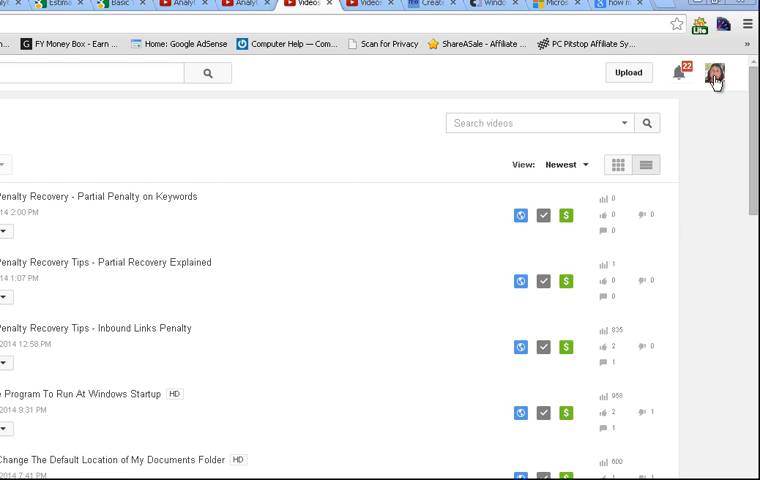
left_click(714, 72)
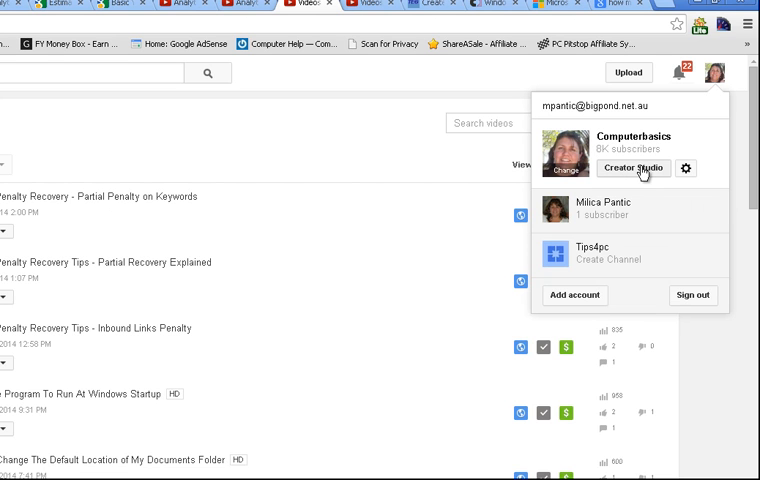
mouse_move(652, 172)
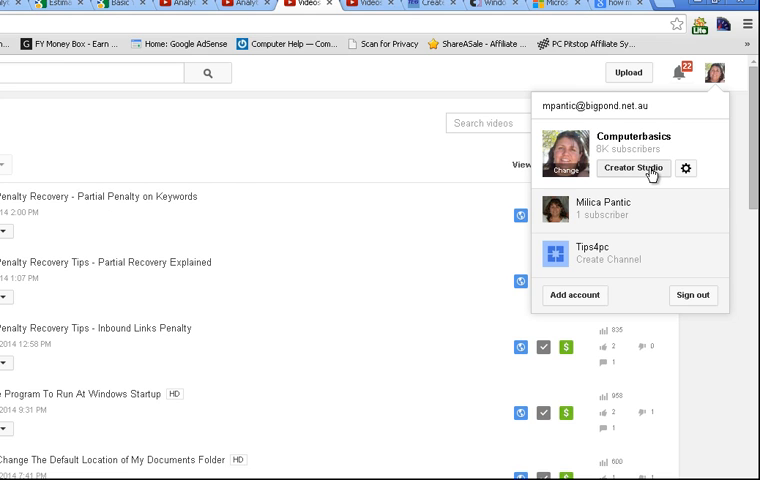
mouse_move(560, 204)
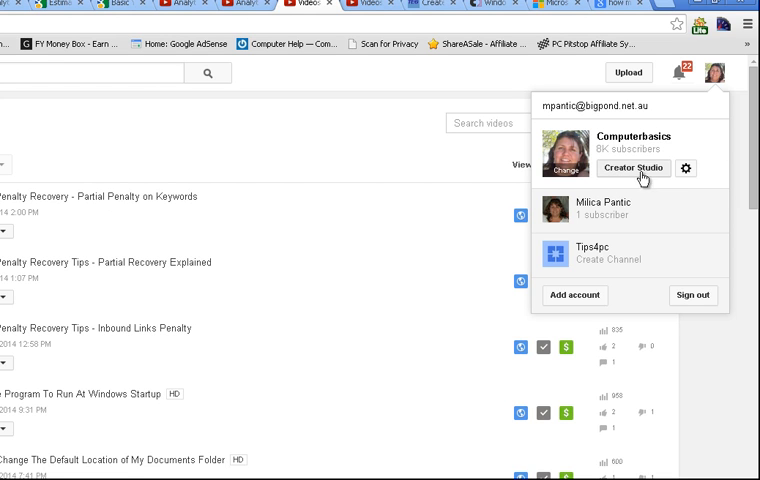
mouse_move(638, 176)
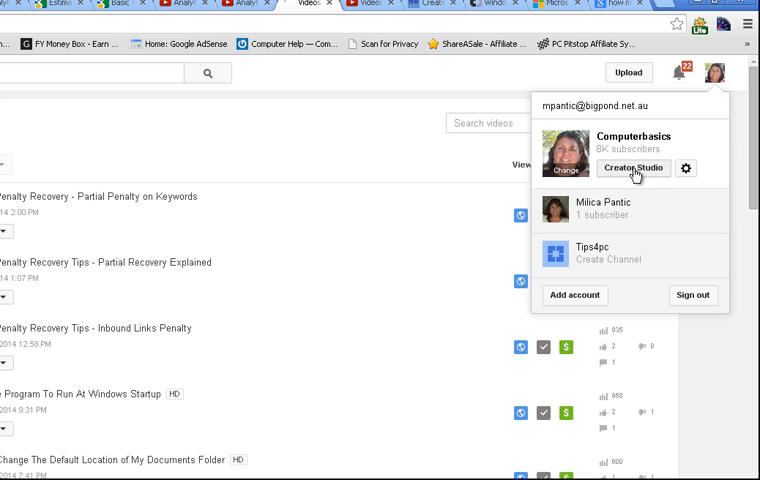
left_click(632, 168)
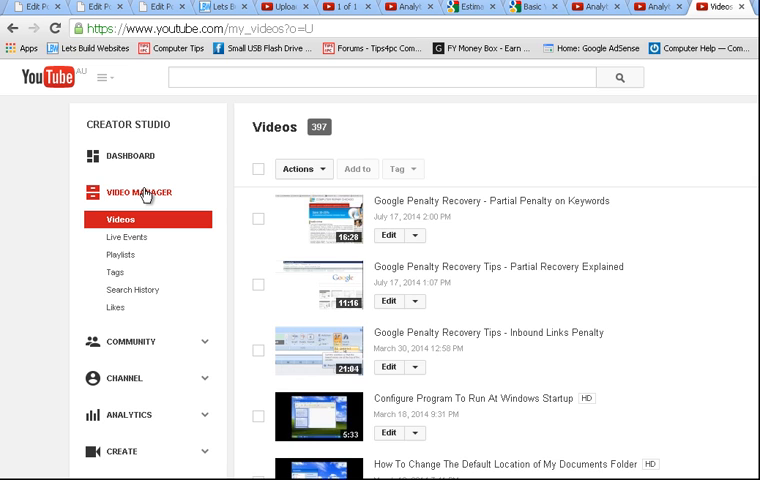
mouse_move(258, 236)
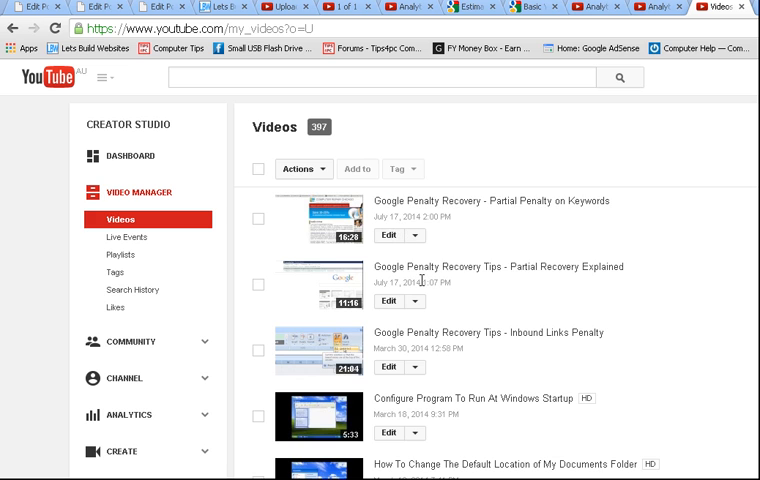
mouse_move(444, 320)
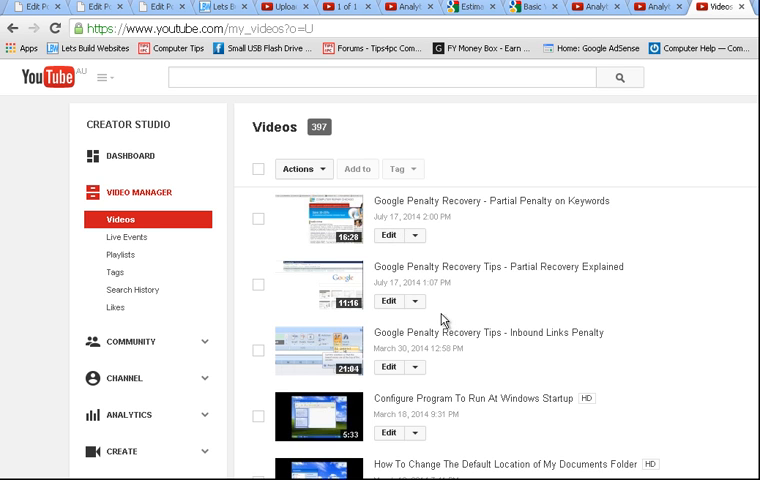
mouse_move(474, 356)
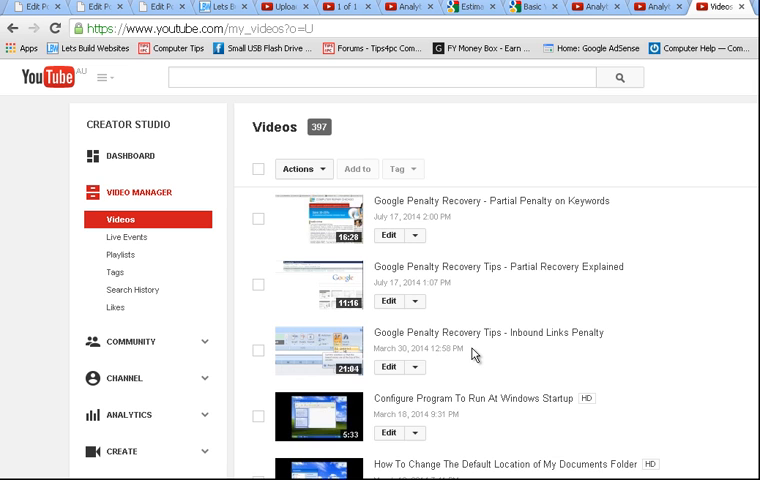
mouse_move(488, 352)
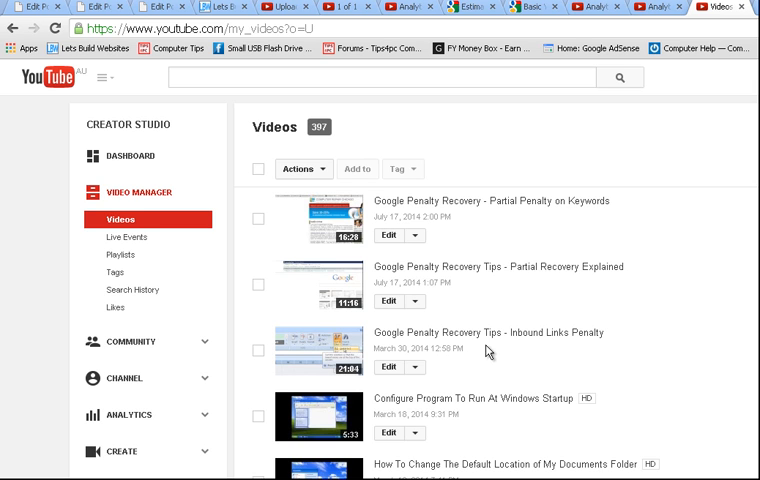
mouse_move(492, 266)
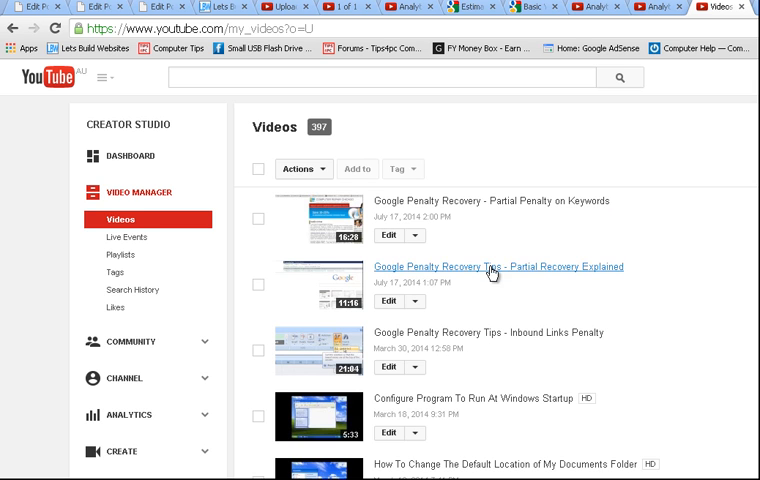
mouse_move(408, 340)
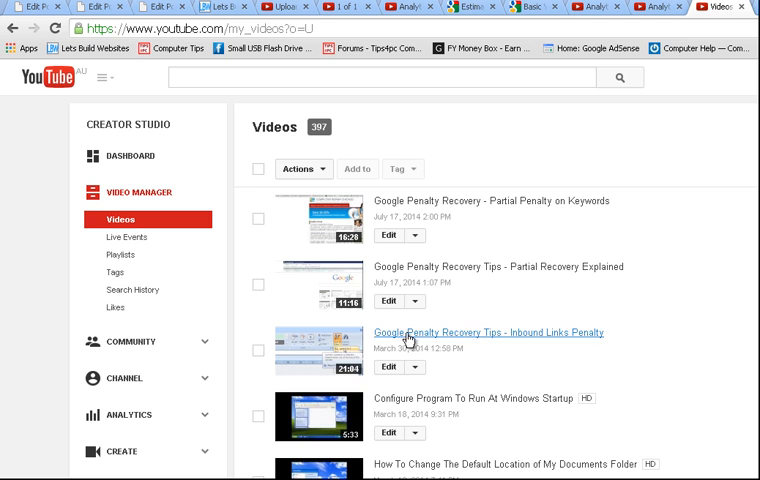
mouse_move(120, 256)
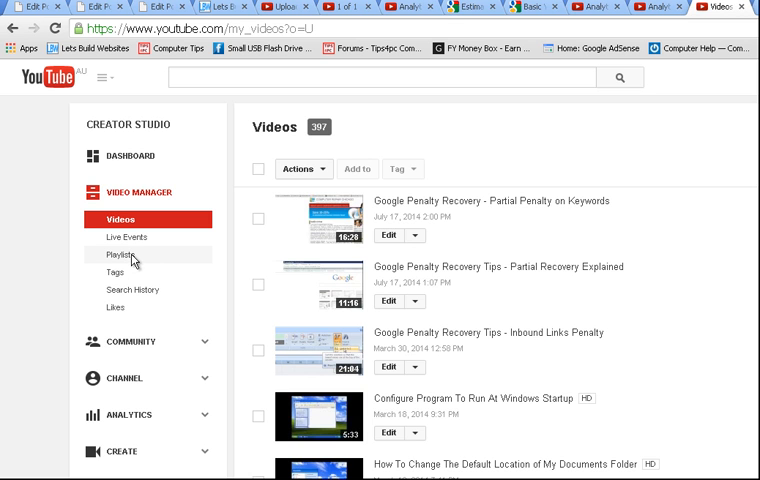
Show the channel's 17 playlists and scan down and back up the list
left_click(122, 256)
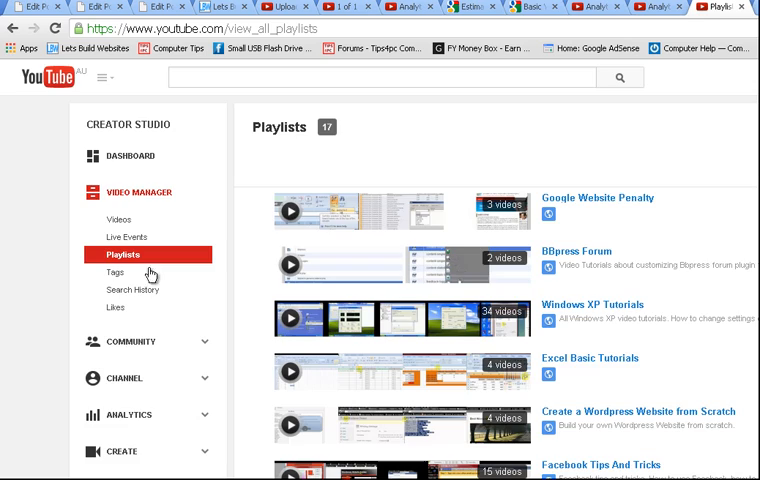
scroll("down", 3)
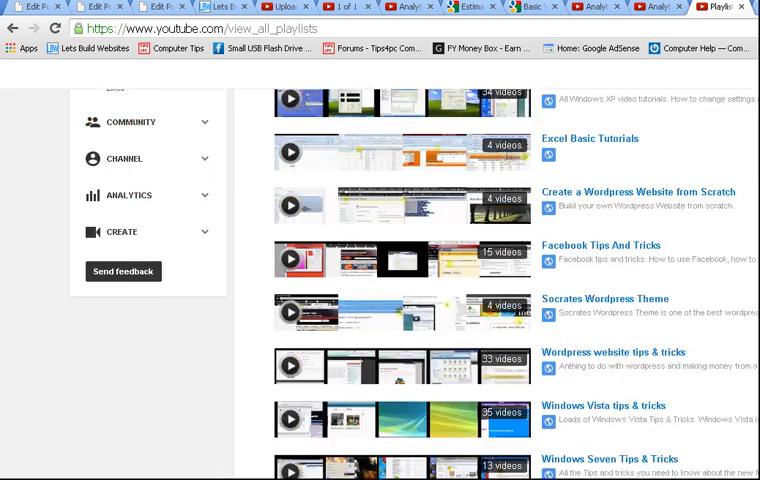
scroll("up", 3)
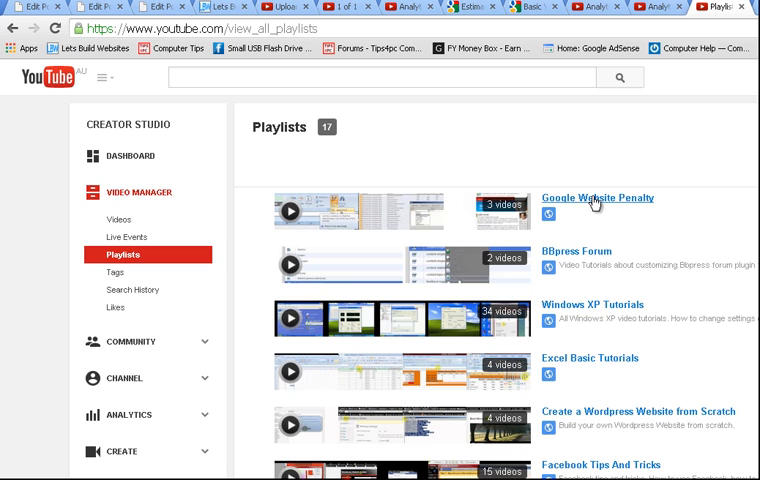
mouse_move(736, 90)
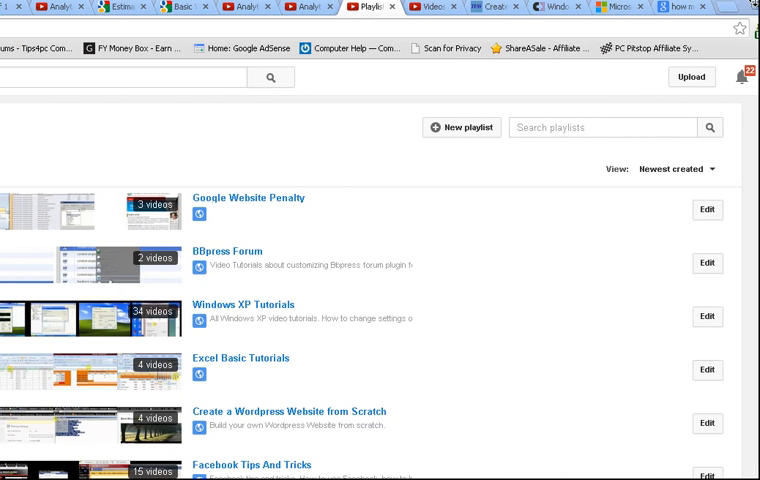
mouse_move(704, 208)
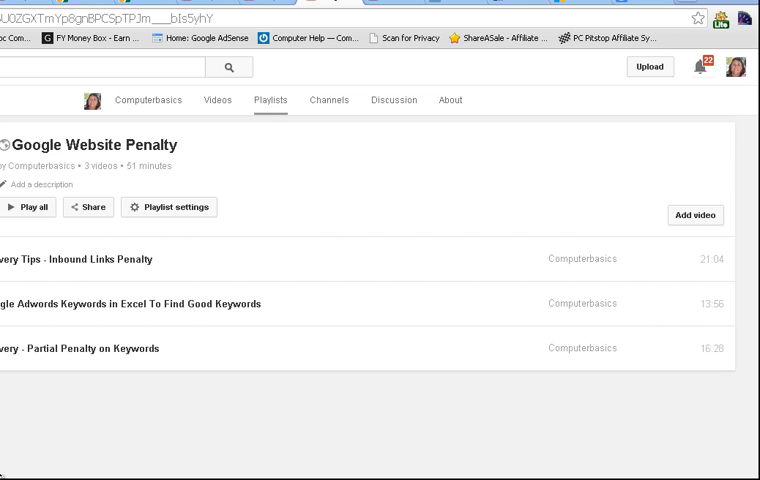
mouse_move(696, 216)
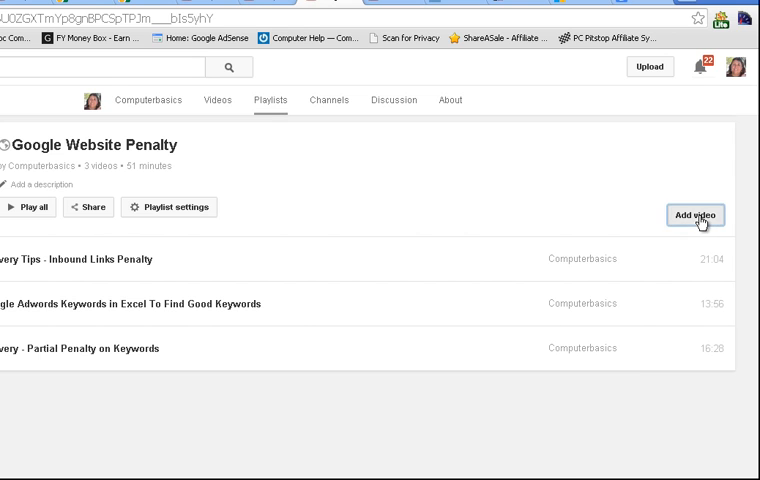
Start adding a video to Google Website Penalty by searching the channel's uploads
left_click(694, 214)
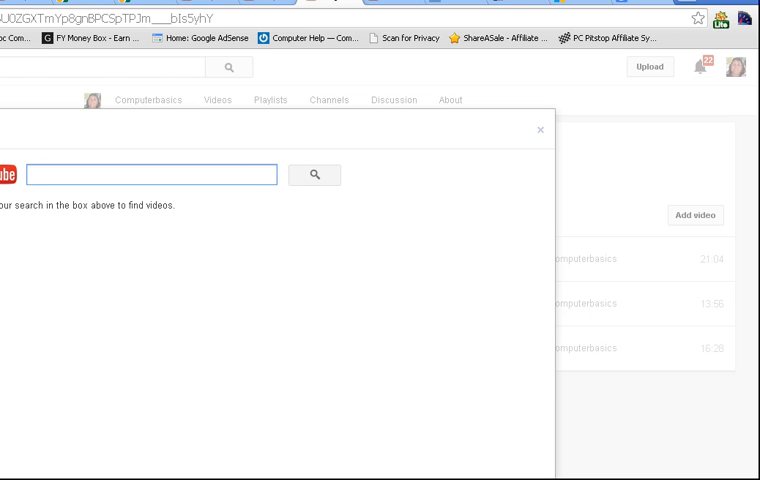
left_click(312, 174)
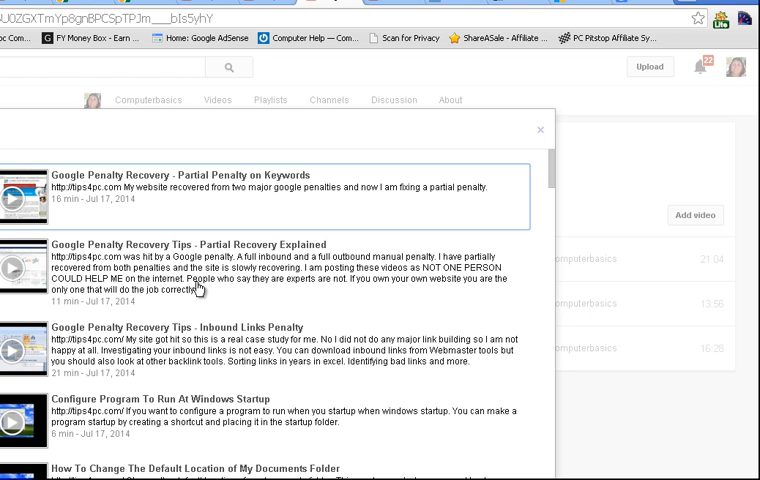
mouse_move(166, 200)
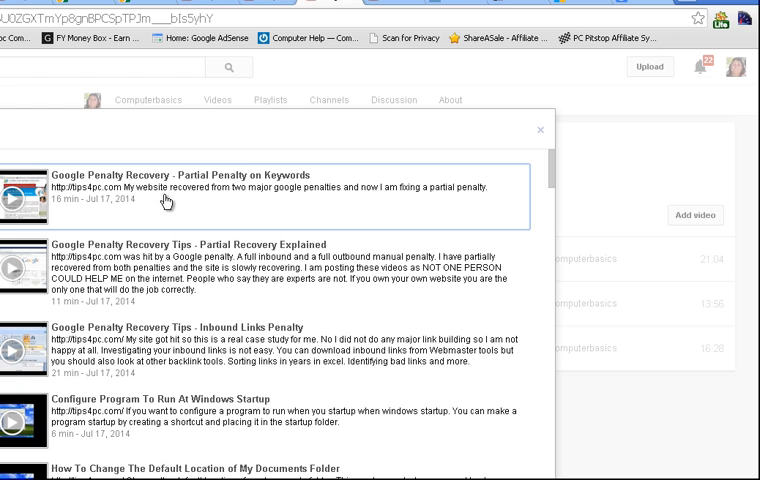
mouse_move(282, 272)
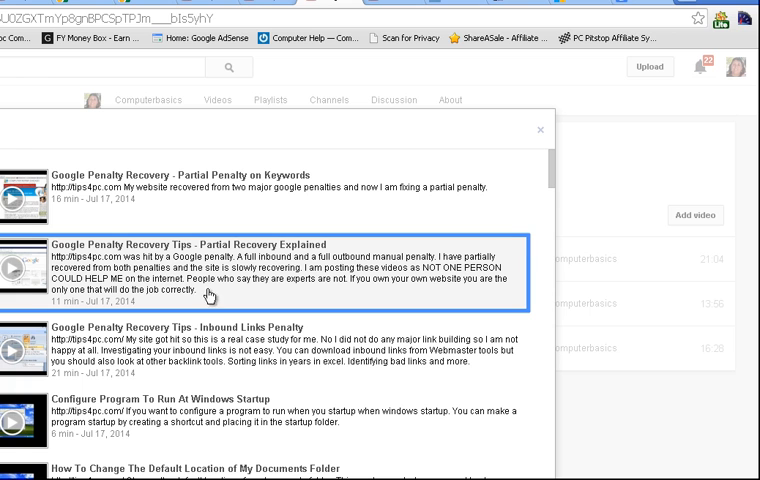
mouse_move(208, 296)
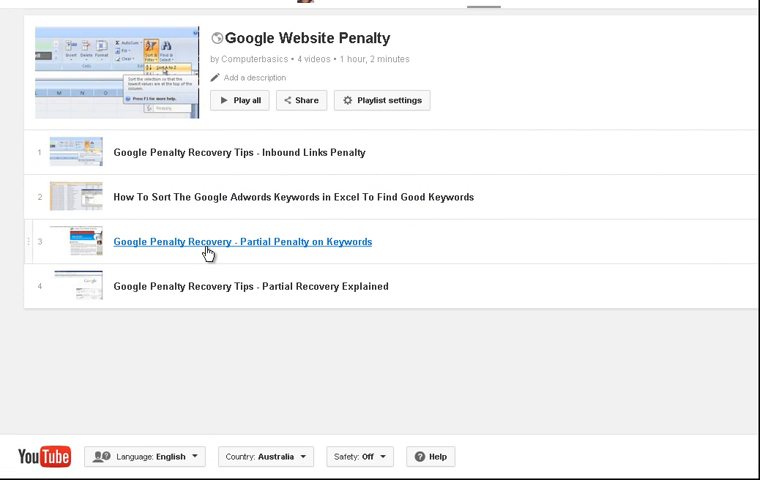
mouse_move(284, 112)
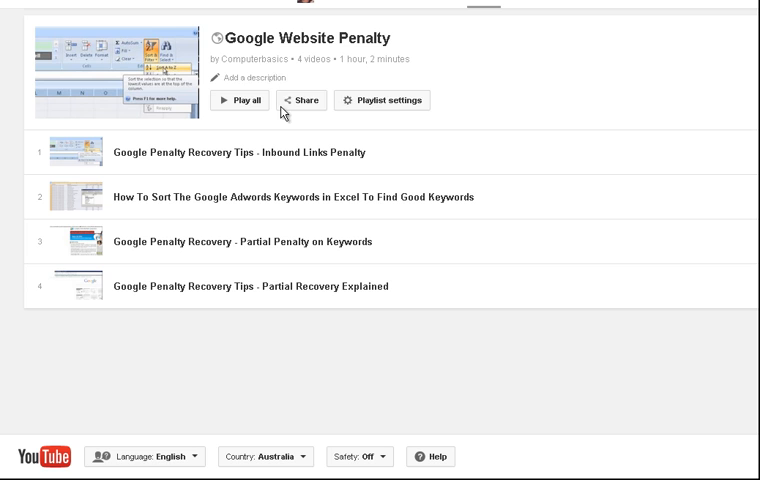
Save playlist settings as Public with new videos added to the top of the playlist
left_click(382, 100)
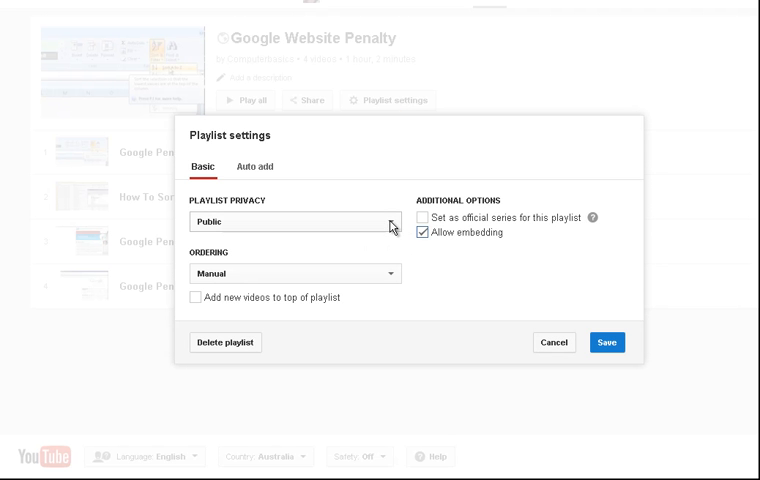
mouse_move(232, 328)
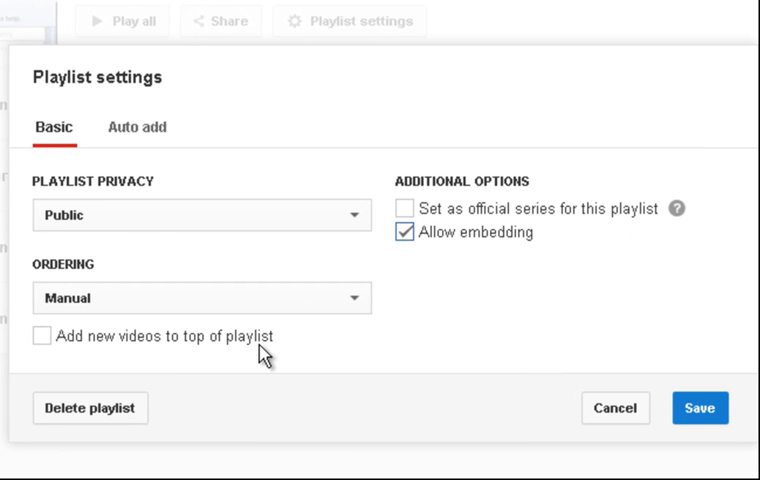
left_click(40, 336)
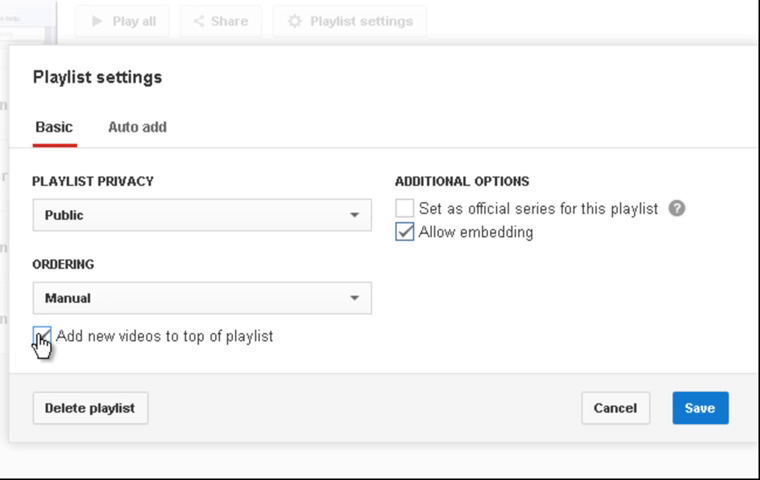
left_click(42, 336)
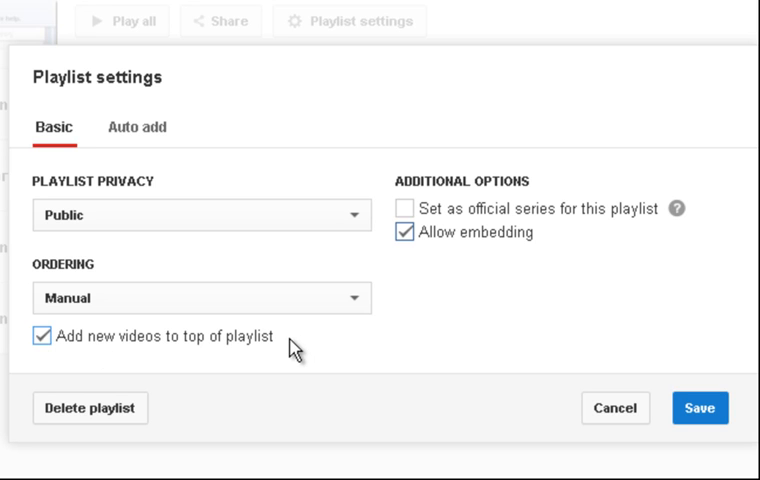
mouse_move(490, 282)
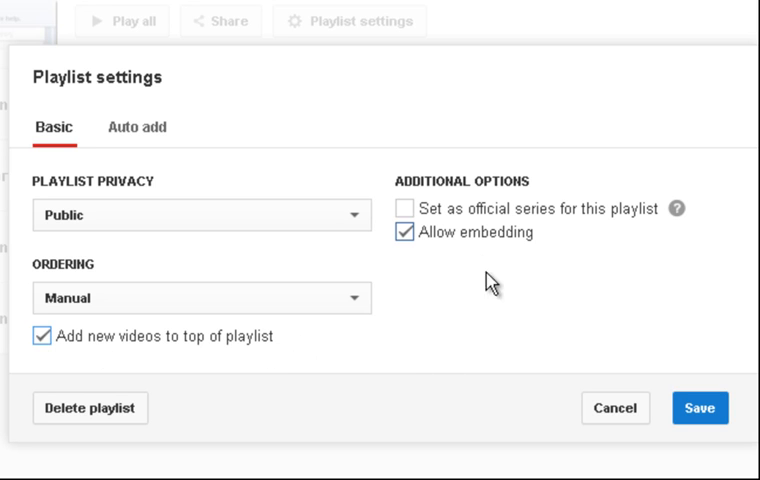
mouse_move(576, 226)
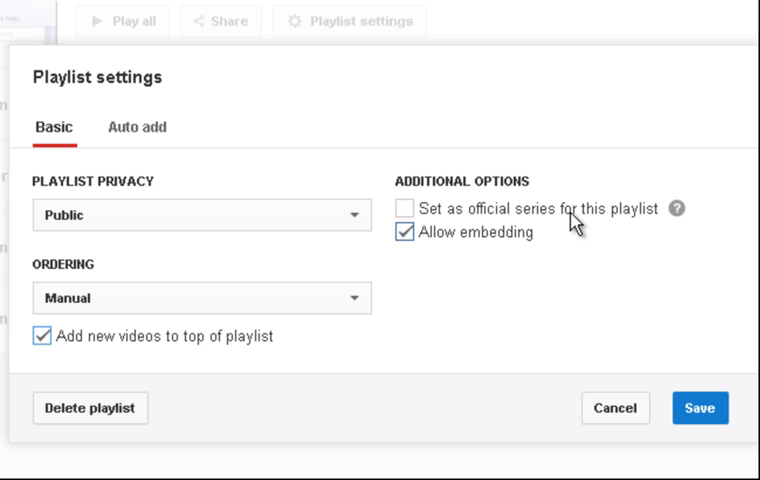
mouse_move(638, 228)
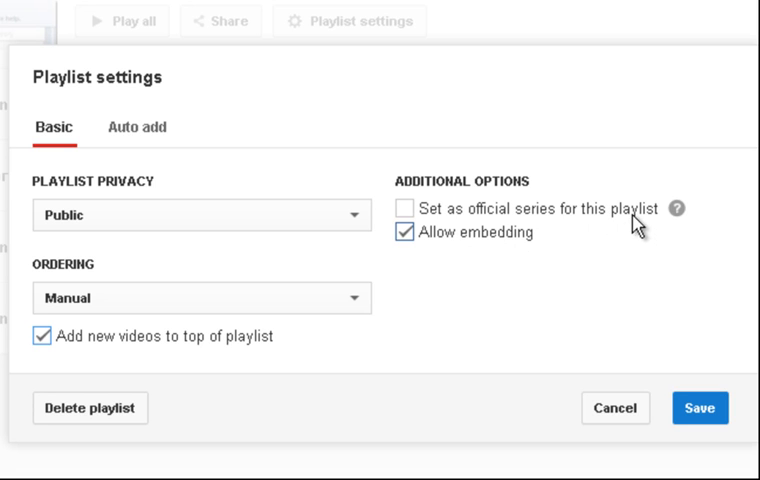
mouse_move(172, 402)
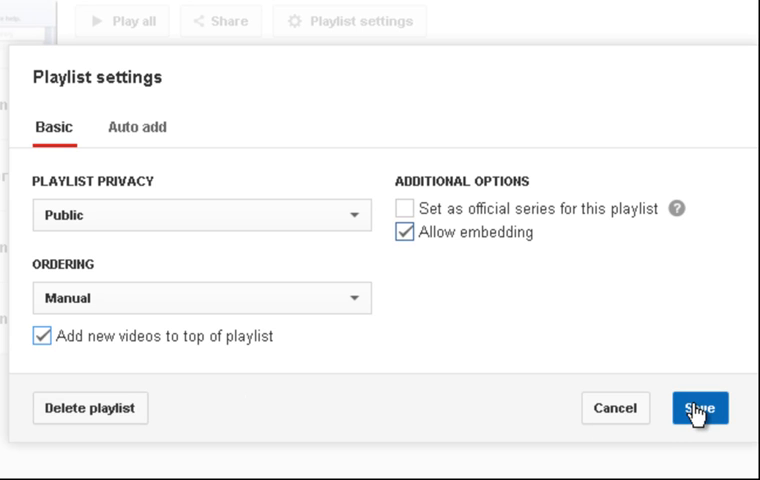
left_click(700, 408)
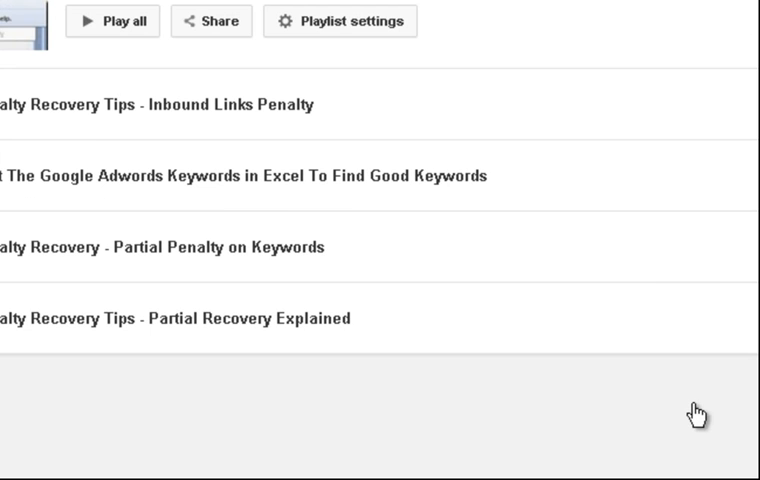
mouse_move(632, 262)
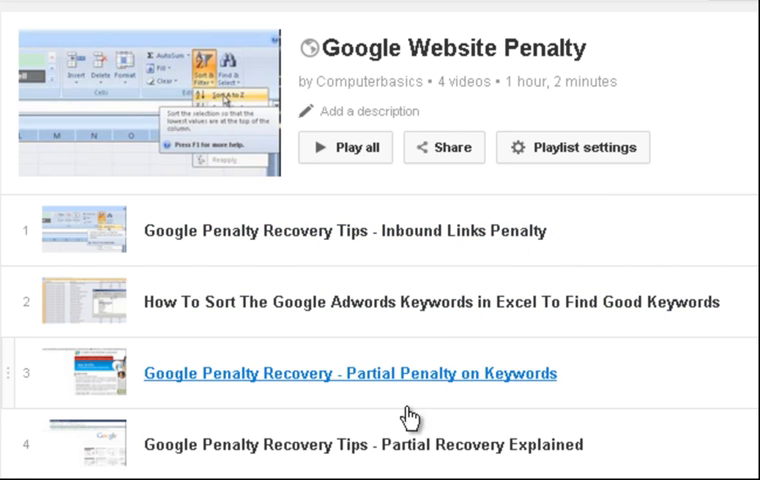
mouse_move(408, 412)
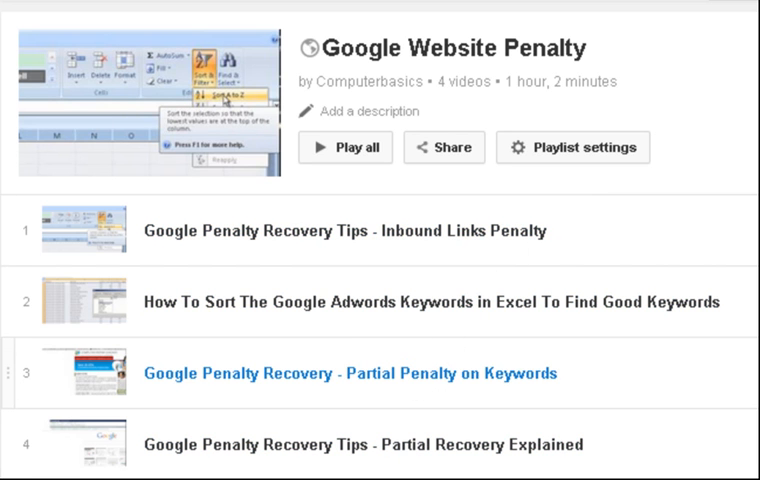